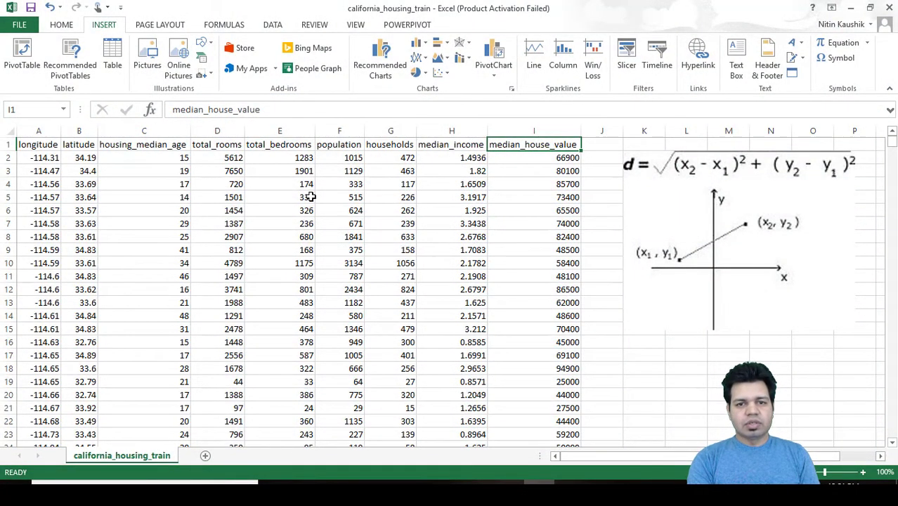
pyautogui.moveTo(208, 191)
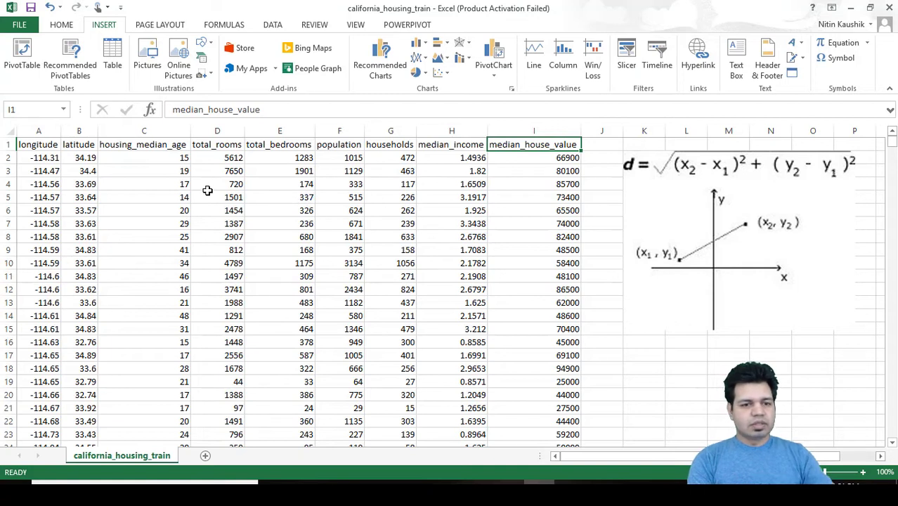
pyautogui.moveTo(267, 175)
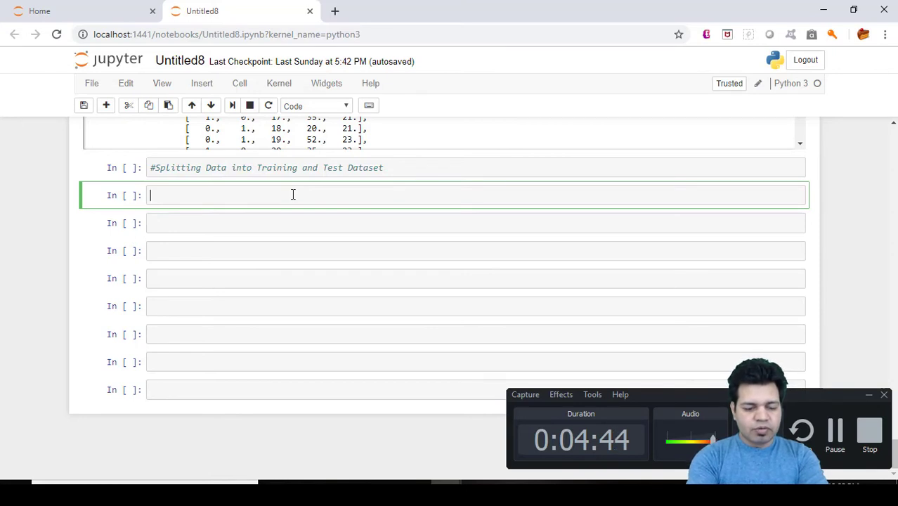
# - Write dataset = pd.read_csv('california_housing_train.csv') and move to a new line
pyautogui.write('dataset')
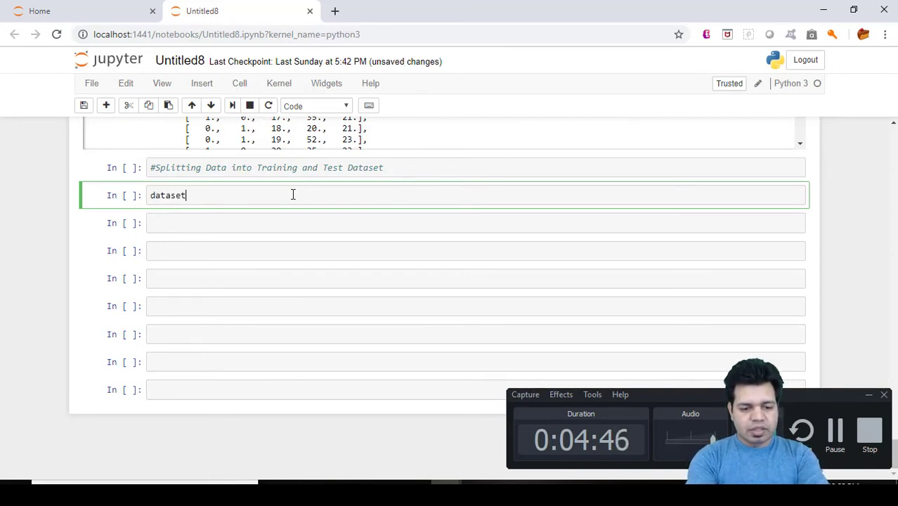
pyautogui.write('= pd')
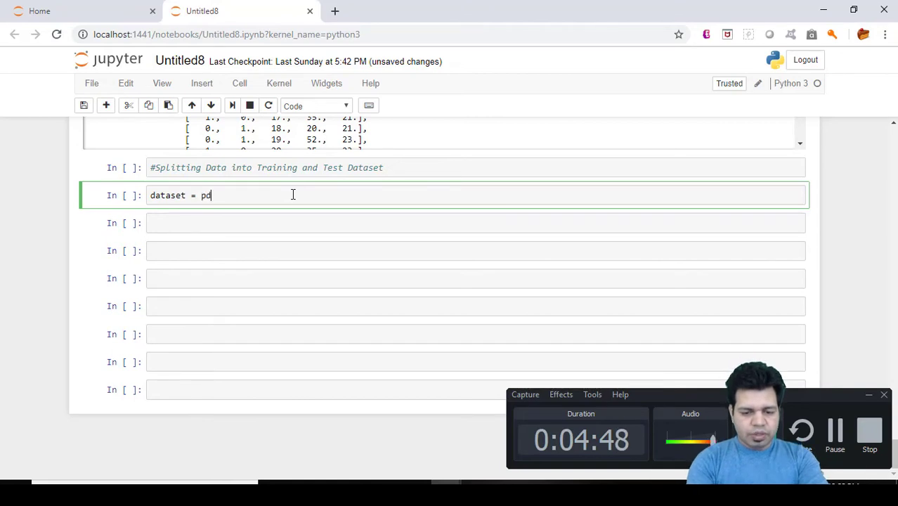
pyautogui.write('.read_')
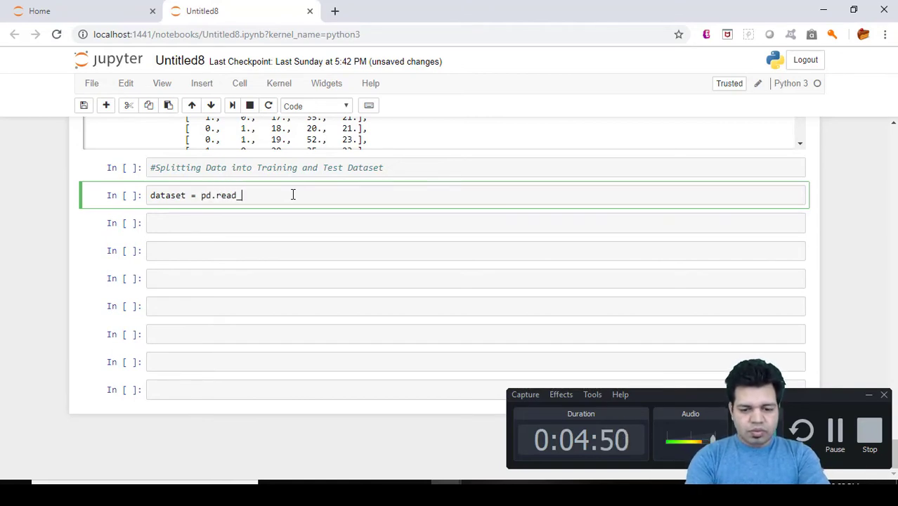
pyautogui.write('csv()')
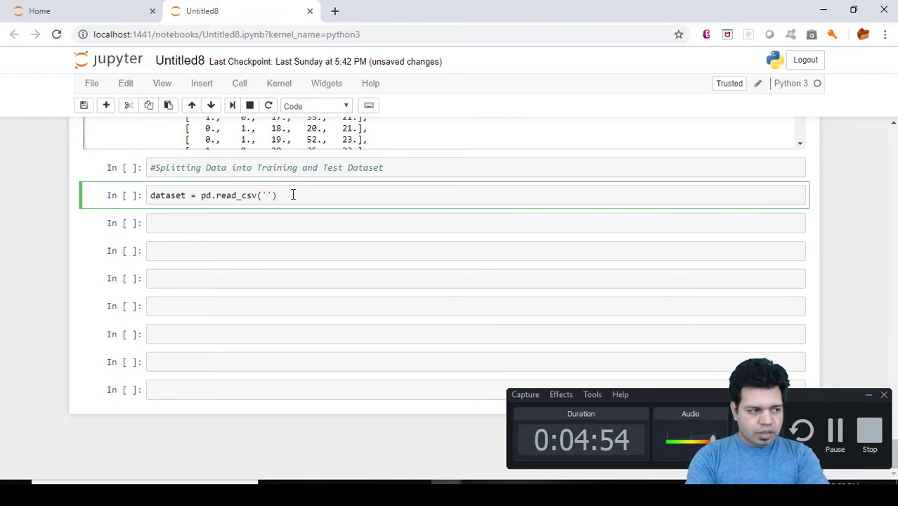
pyautogui.write('calif')
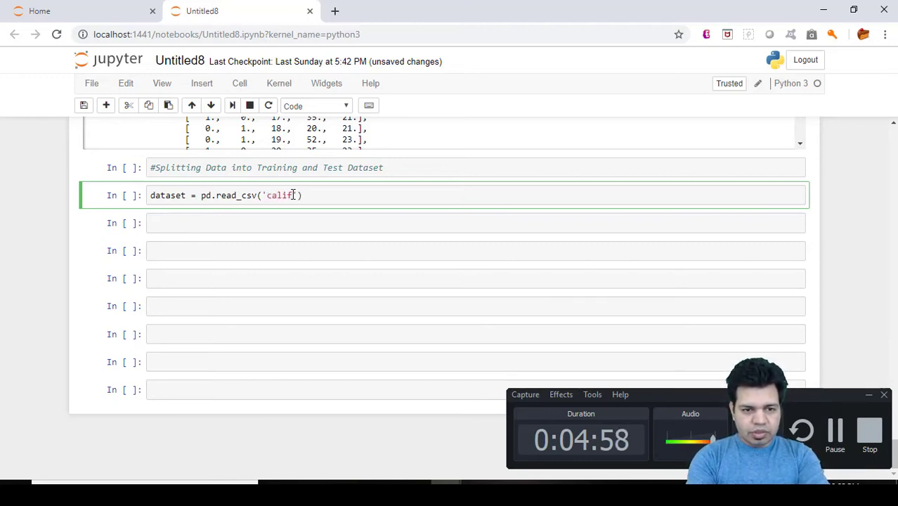
pyautogui.write('orn')
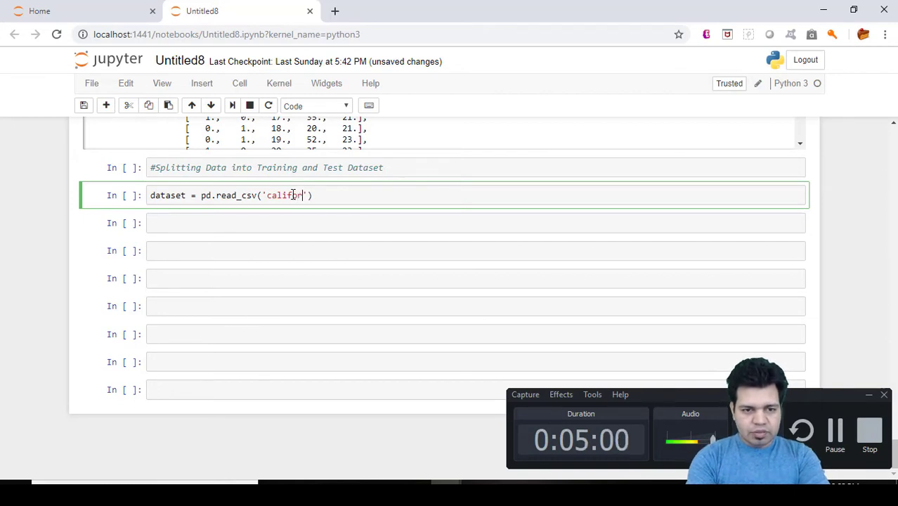
pyautogui.write('nia')
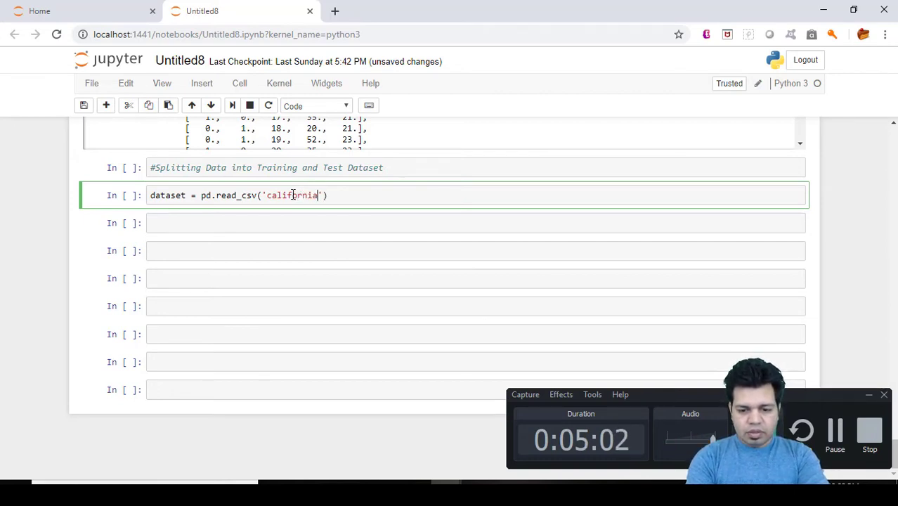
pyautogui.write('_housin')
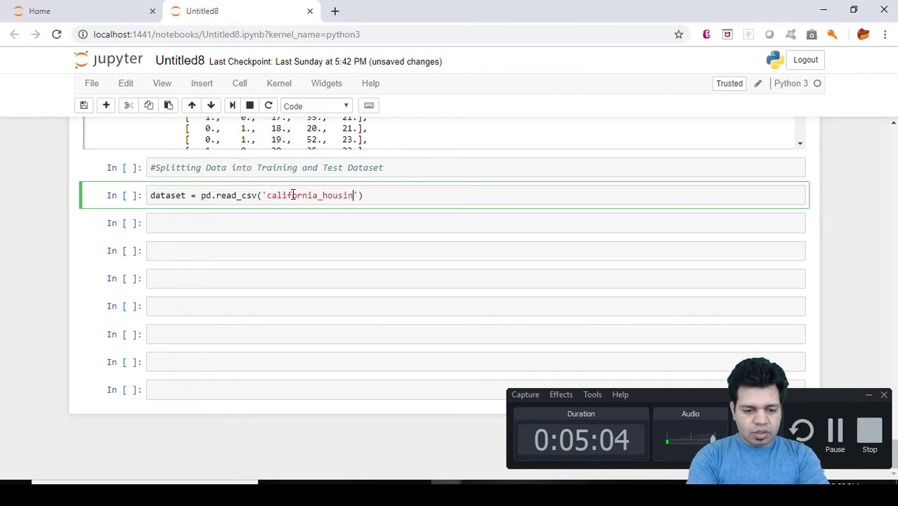
pyautogui.write('_train')
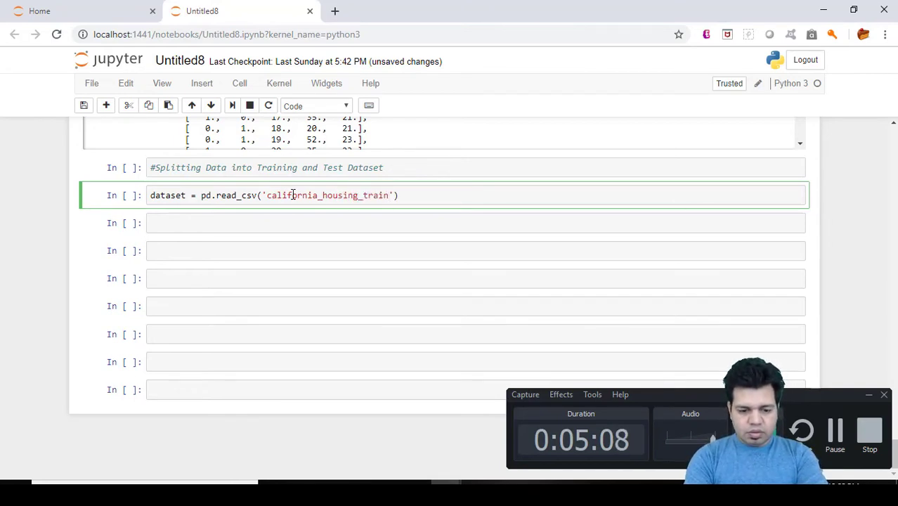
pyautogui.write('.')
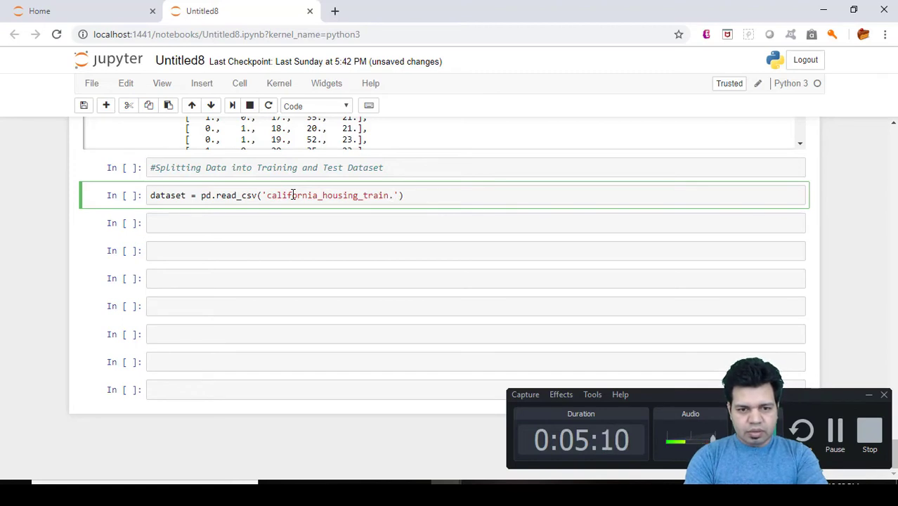
pyautogui.write('.c')
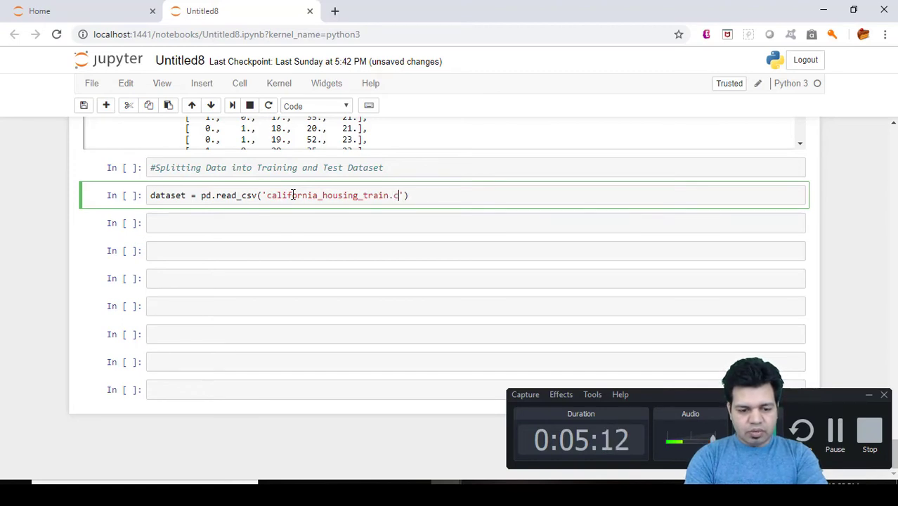
pyautogui.write("sv'")
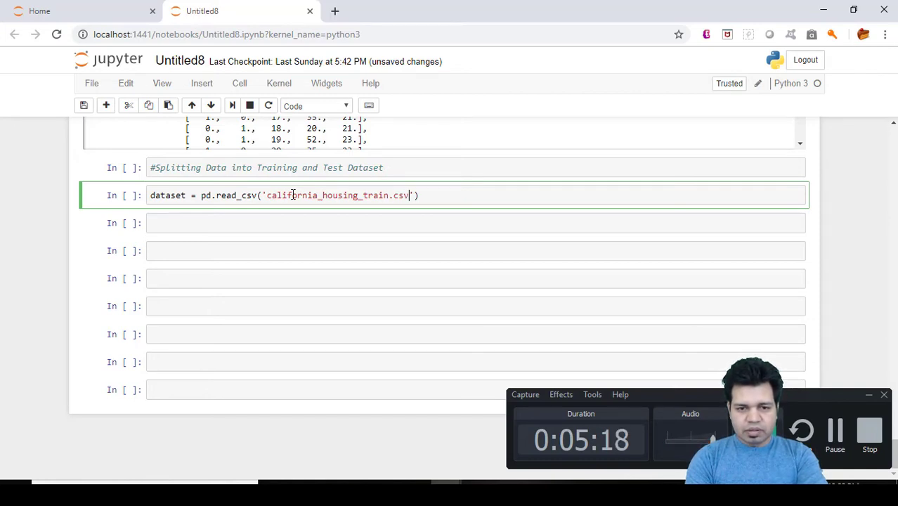
pyautogui.press('ctrl+s')
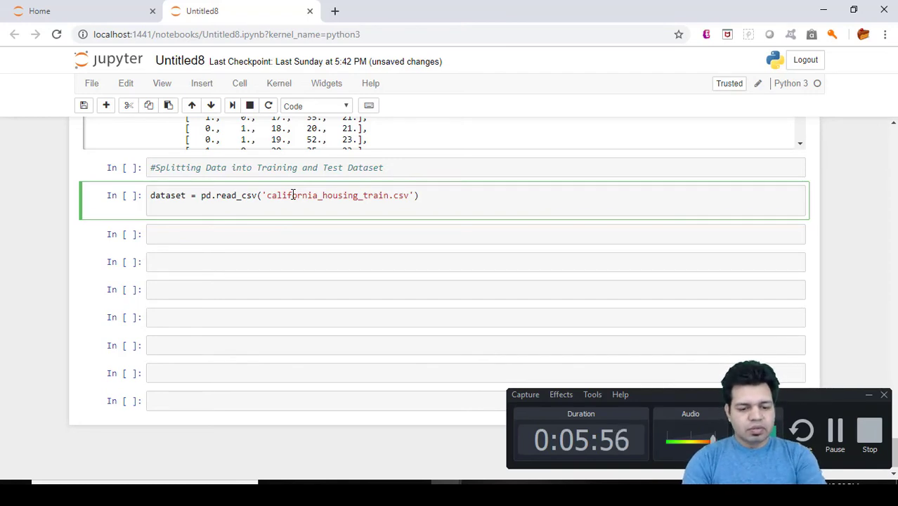
# - Begin the features line X = dataset.iloc[:] with an open row slice
pyautogui.write('X =')
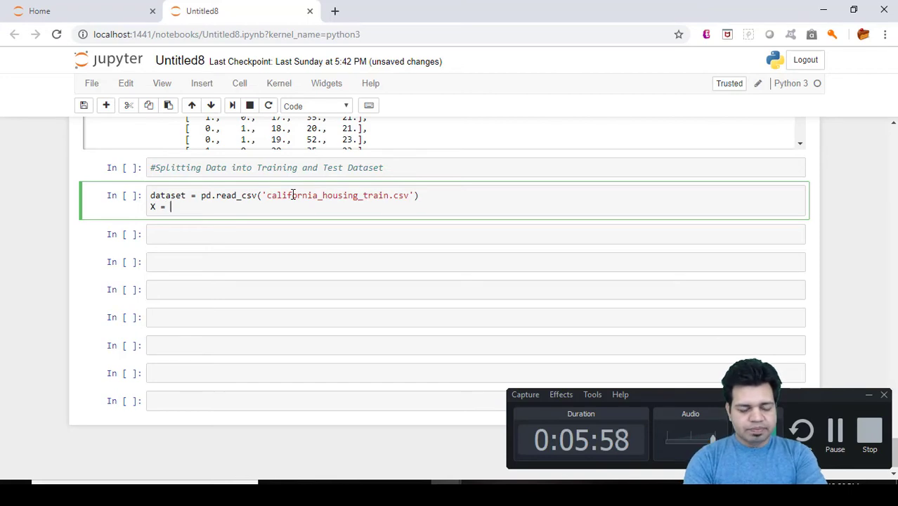
pyautogui.write('data')
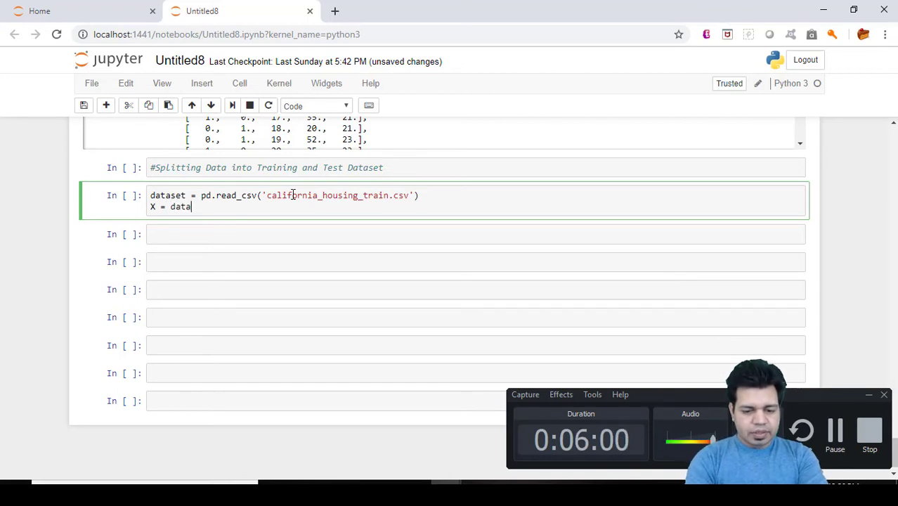
pyautogui.write('set.')
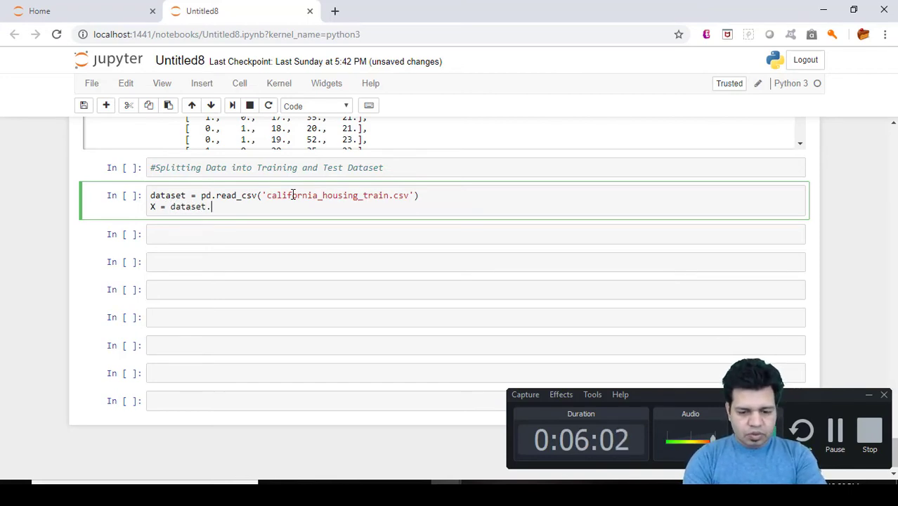
pyautogui.write('iloc')
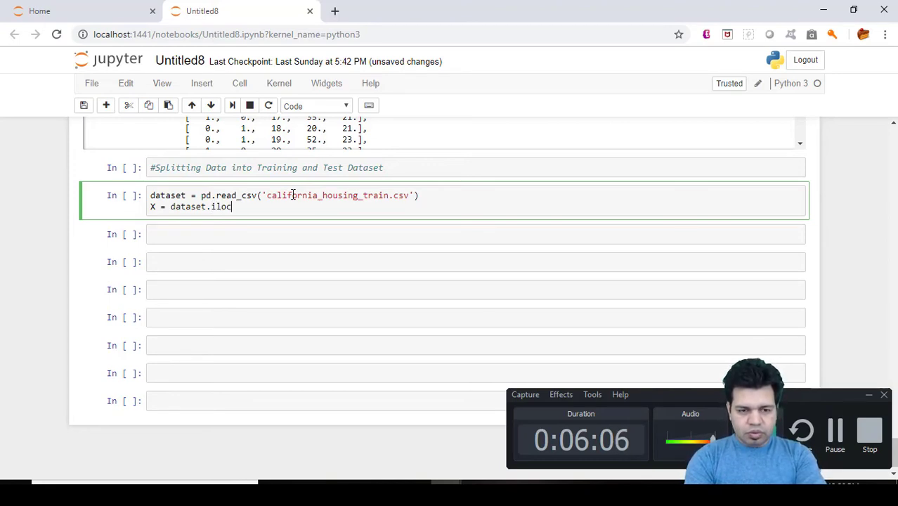
pyautogui.write('[]')
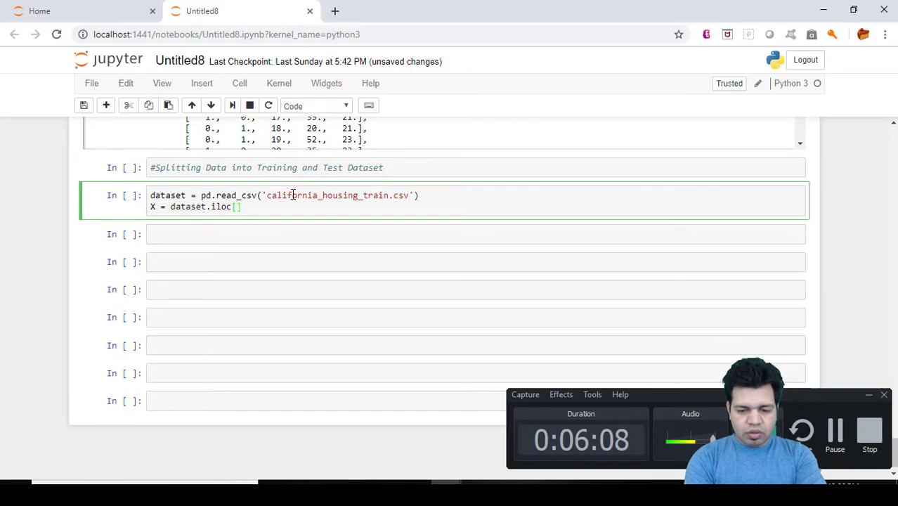
pyautogui.write(':')
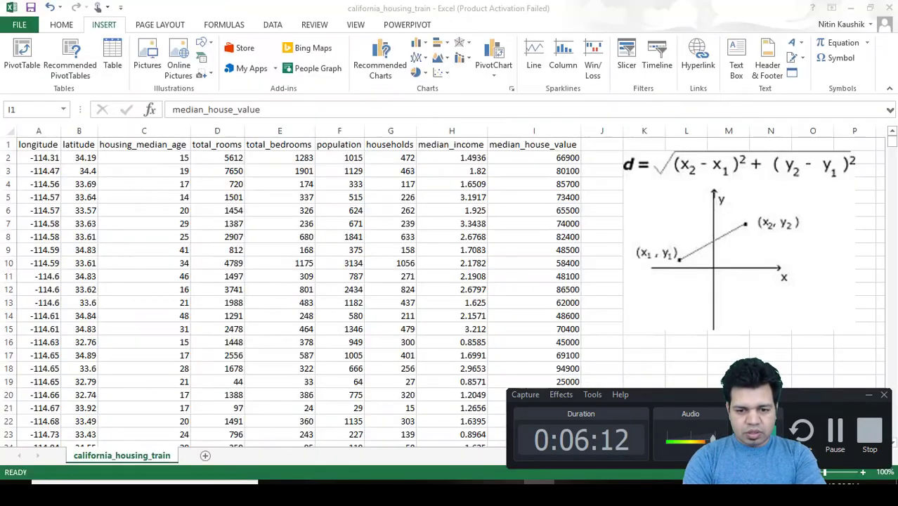
# - Switch to the Excel sheet to check the housing column layout
pyautogui.click(534, 143)
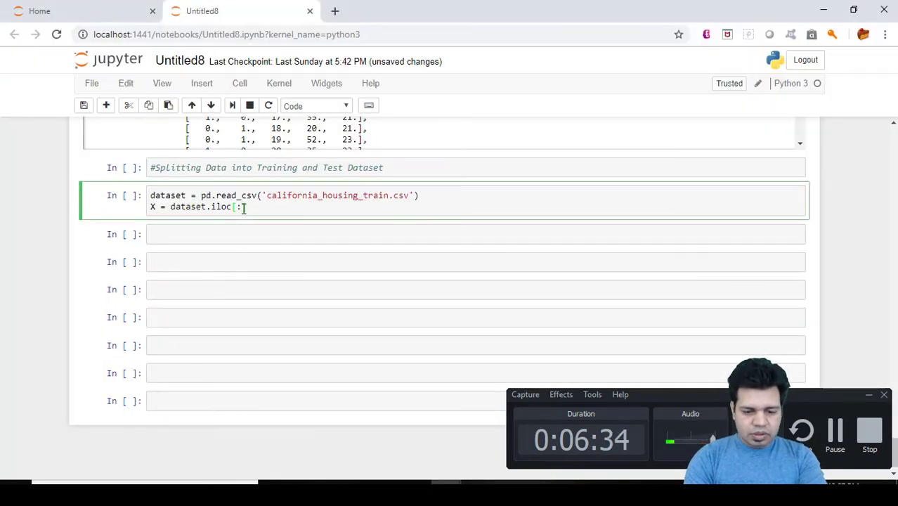
# - Complete X = dataset.iloc[:,:-1].values selecting all but the last column
pyautogui.write(':')
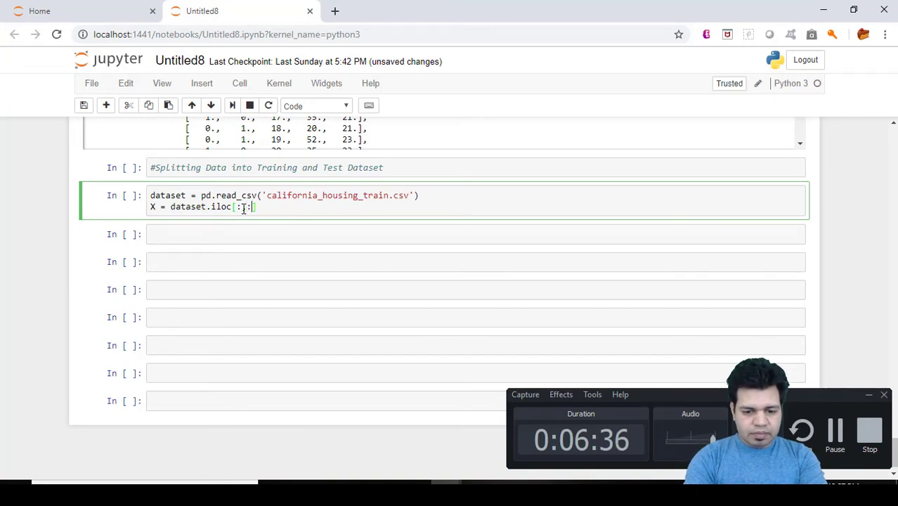
pyautogui.write(':-1')
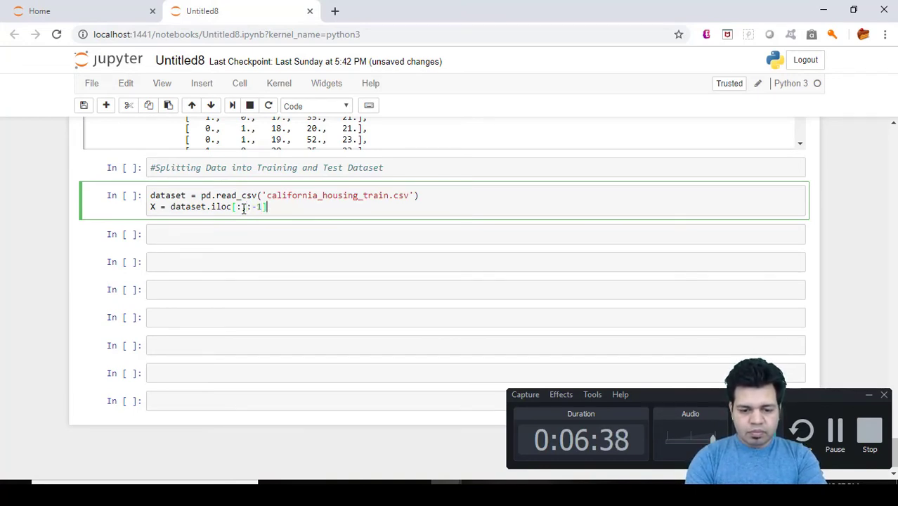
pyautogui.write('.value')
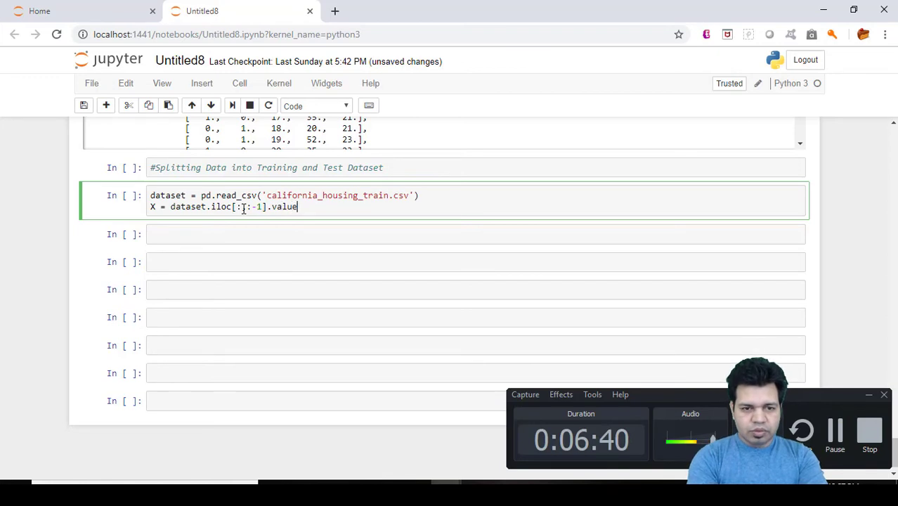
pyautogui.write('s')
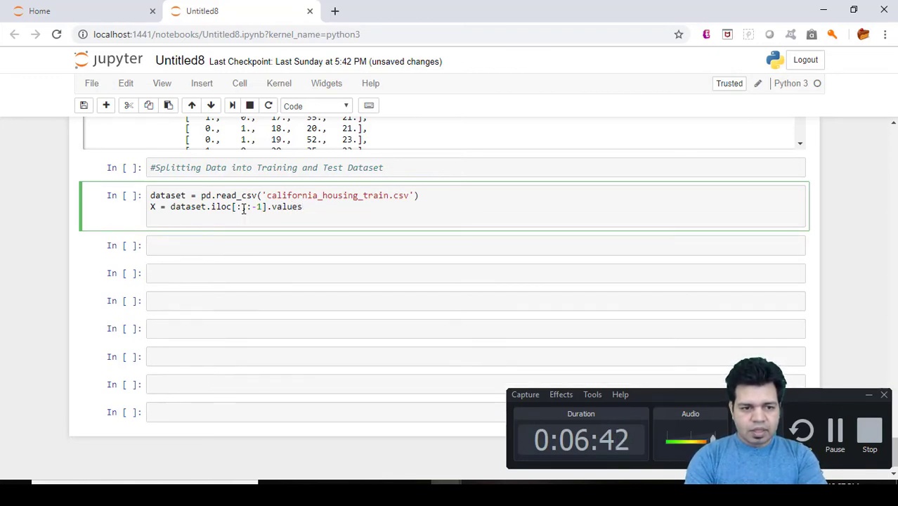
# - Define y = dataset.iloc[:,8].values as the target column
pyautogui.write('y =')
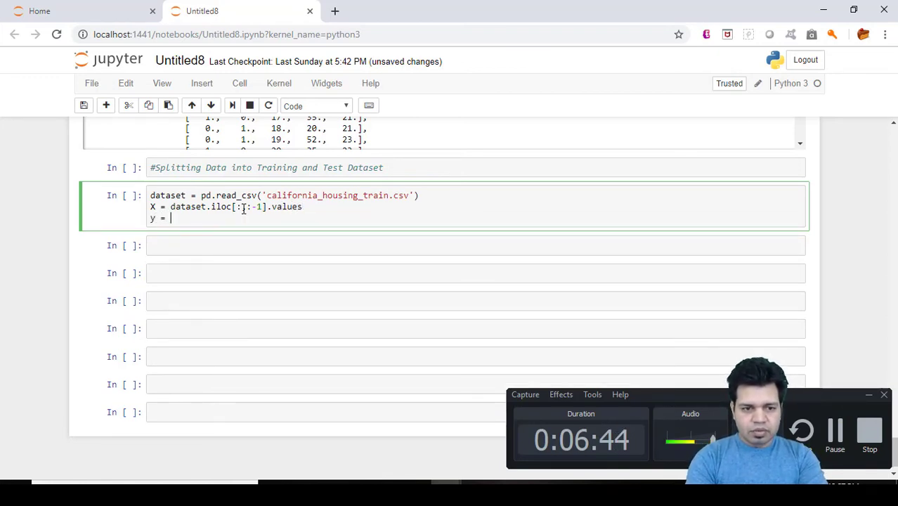
pyautogui.write('dataset')
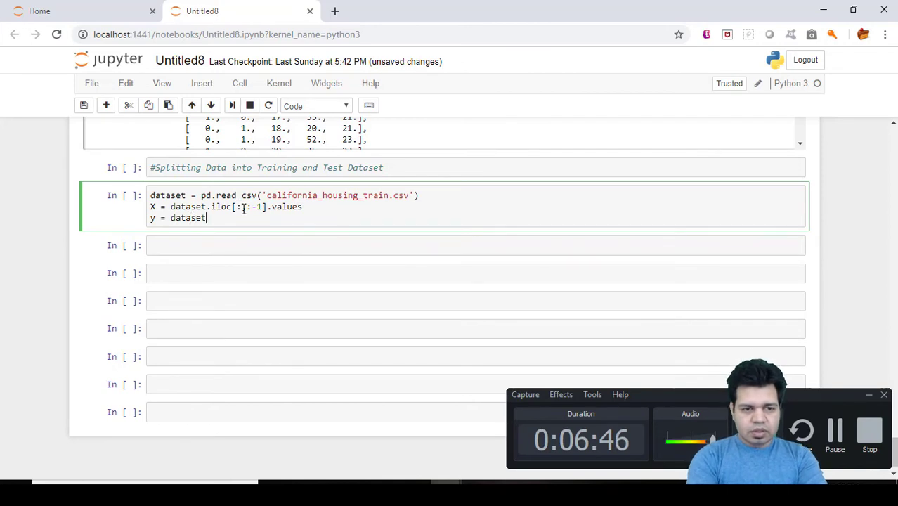
pyautogui.write('.iloc')
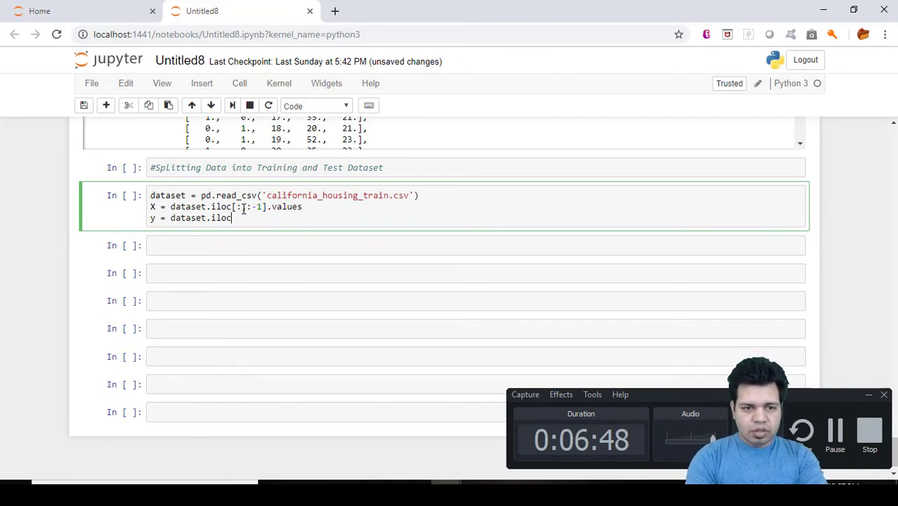
pyautogui.write('[]')
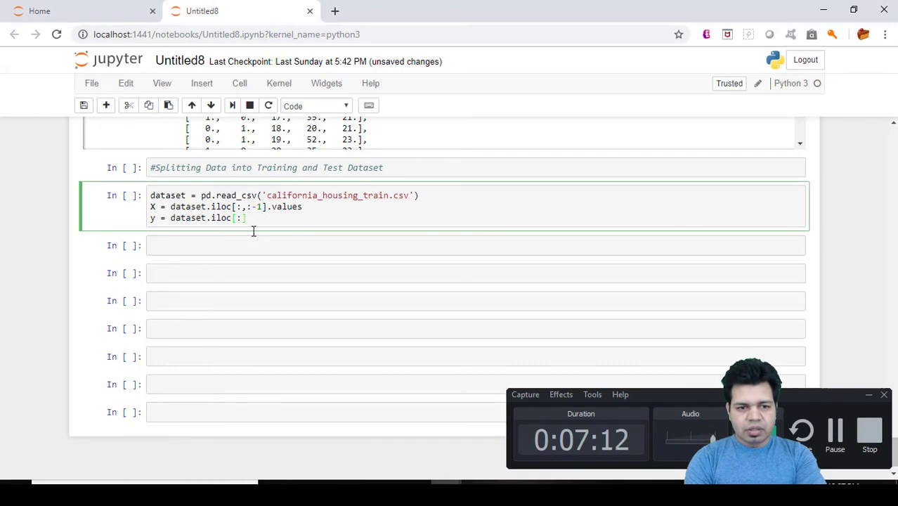
pyautogui.write('8')
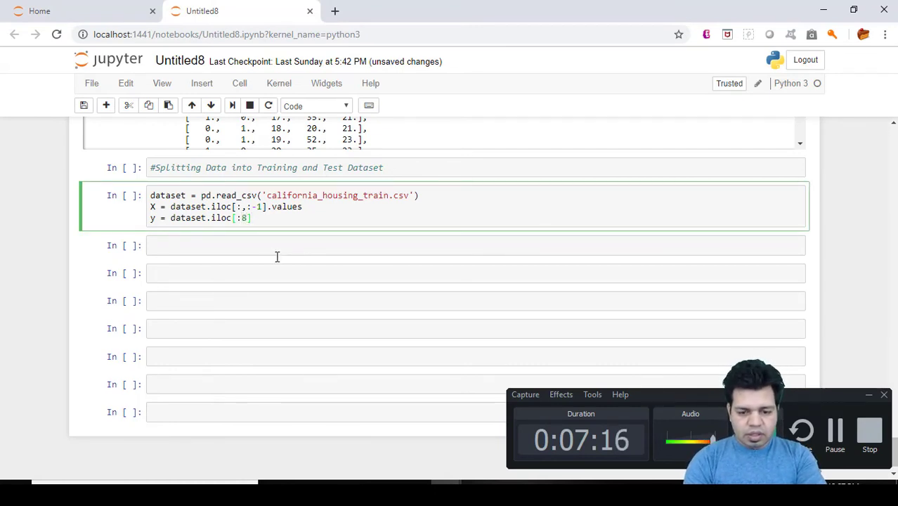
pyautogui.write('.values')
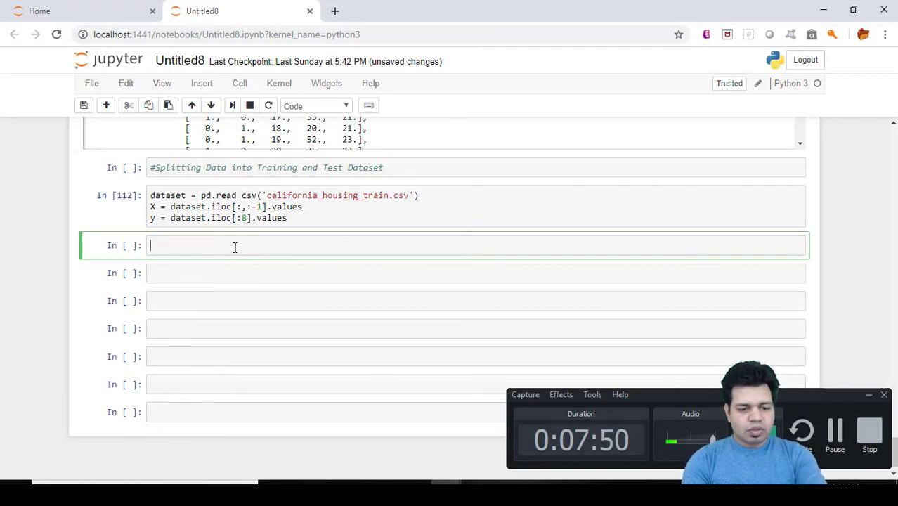
# - Write from sklearn.cross_validation import train_test_split in the new cell
pyautogui.write('from')
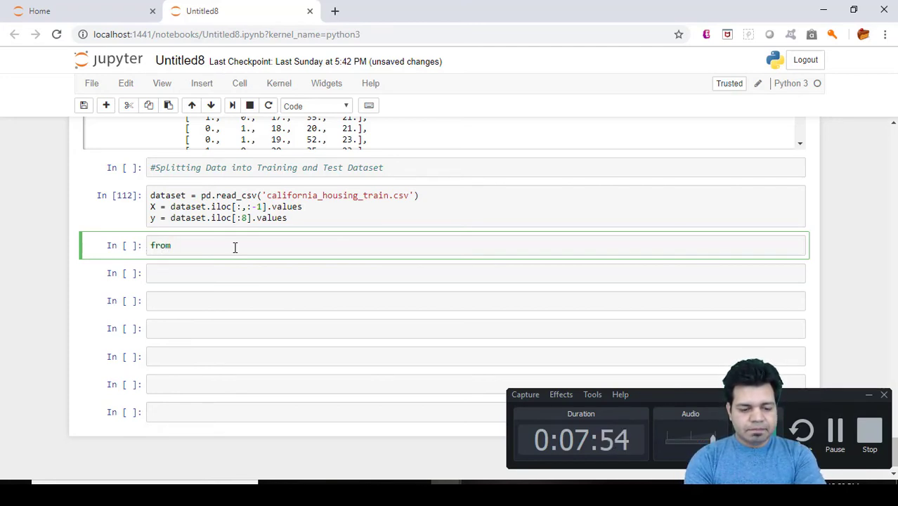
pyautogui.write('sklearn')
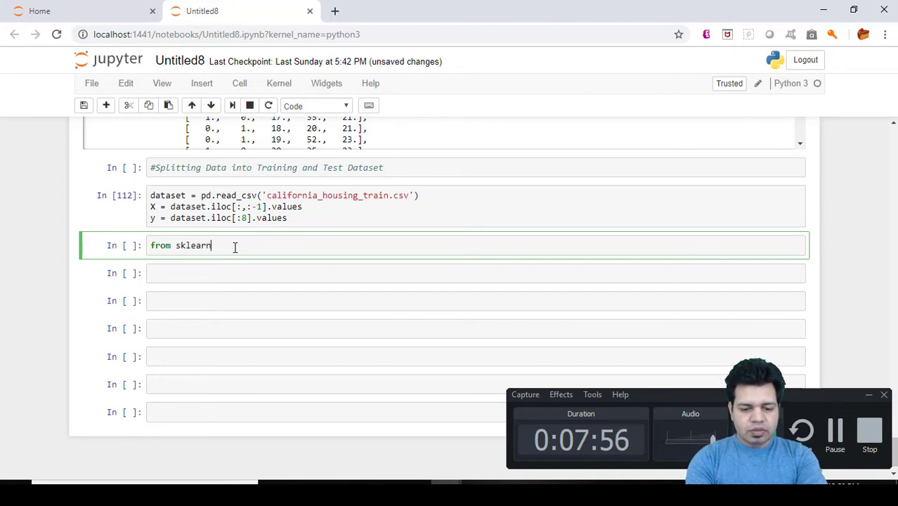
pyautogui.write('.cross')
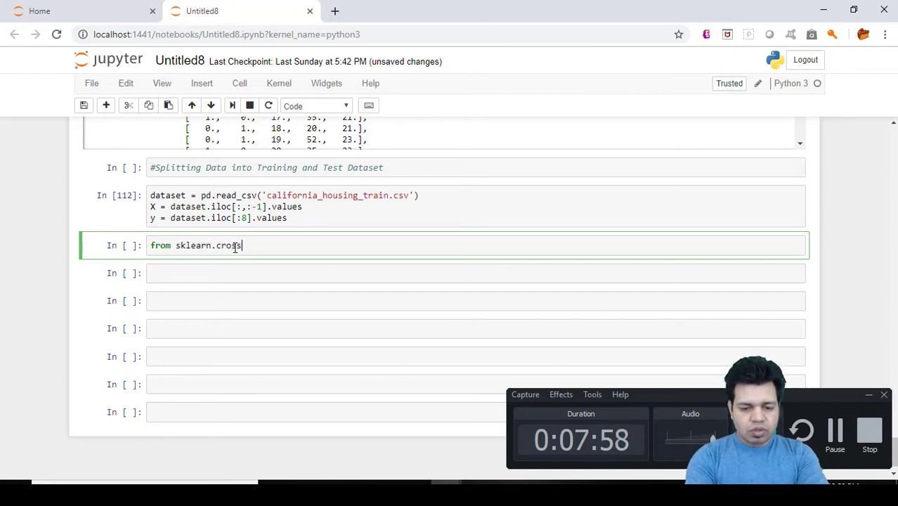
pyautogui.write('_v')
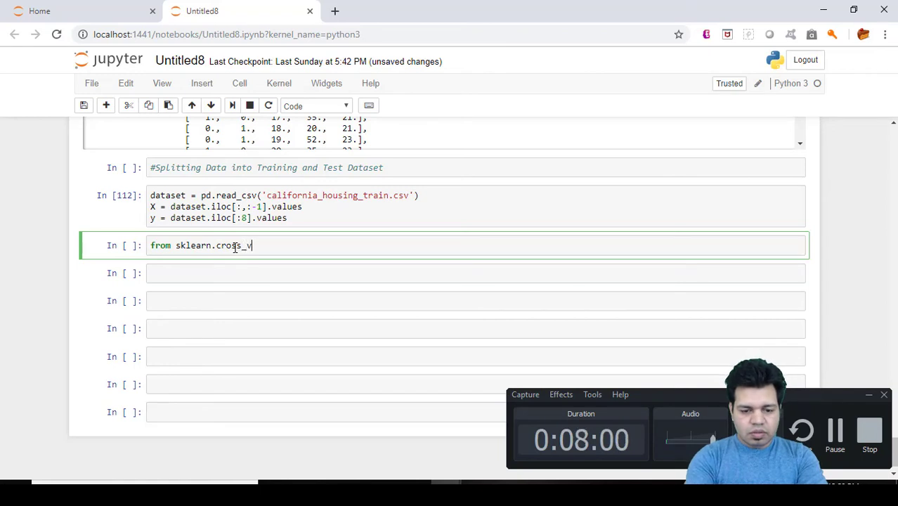
pyautogui.write('alidat')
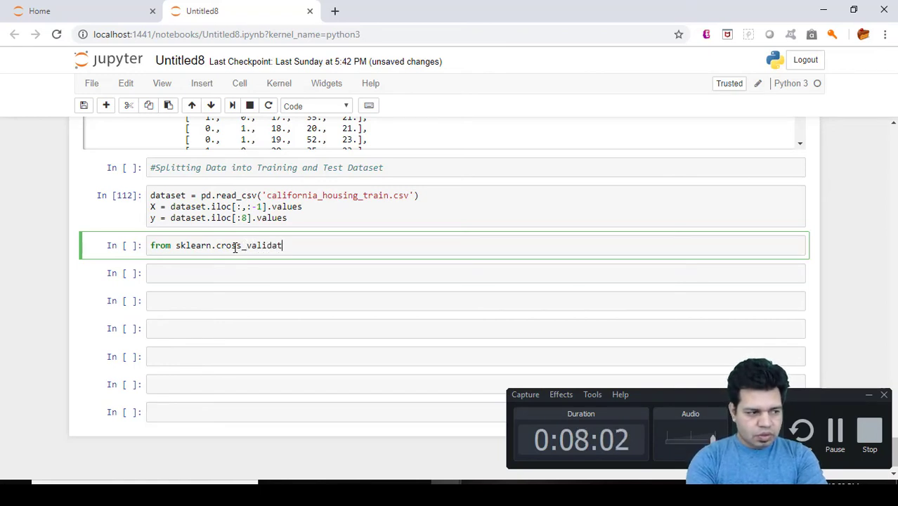
pyautogui.write('ion i')
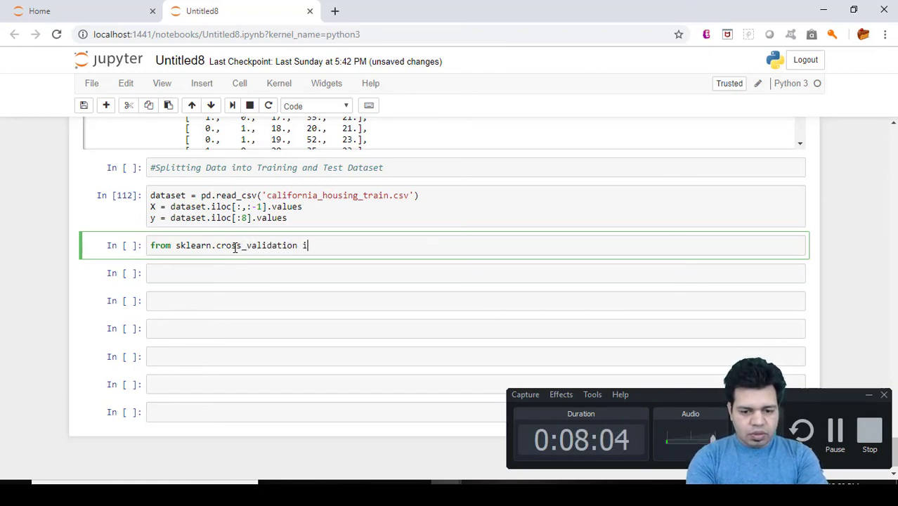
pyautogui.write('mprt')
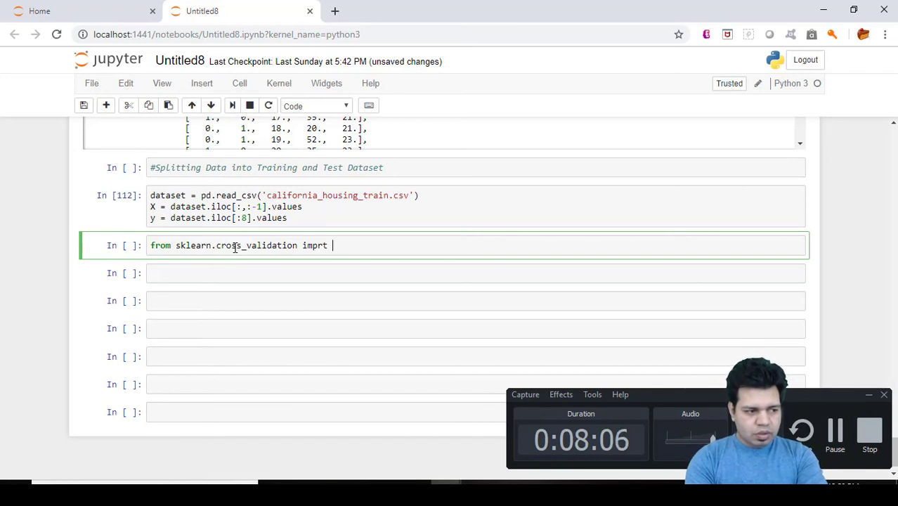
pyautogui.write('train_t')
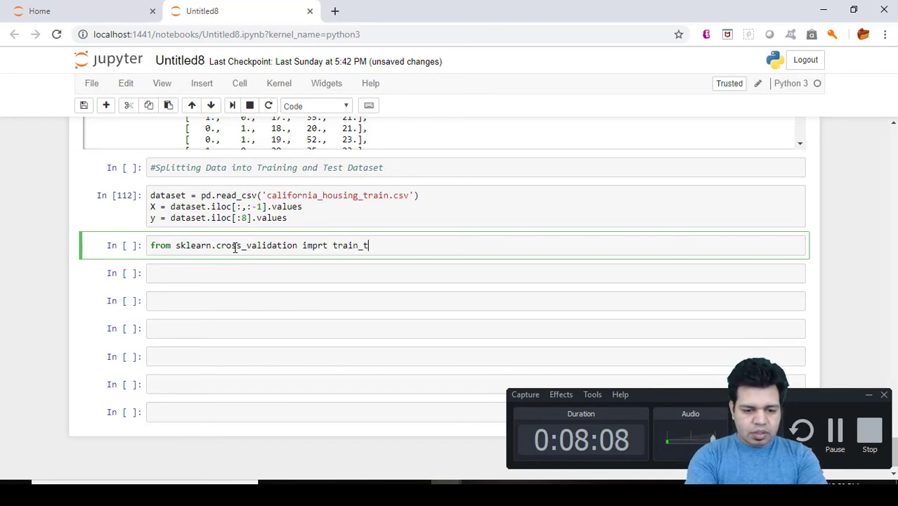
pyautogui.write('est_sp')
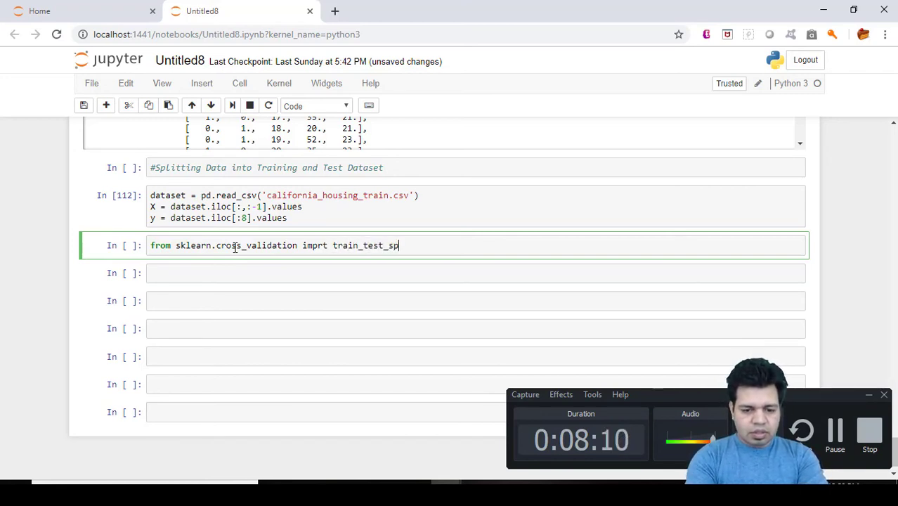
pyautogui.write('lit')
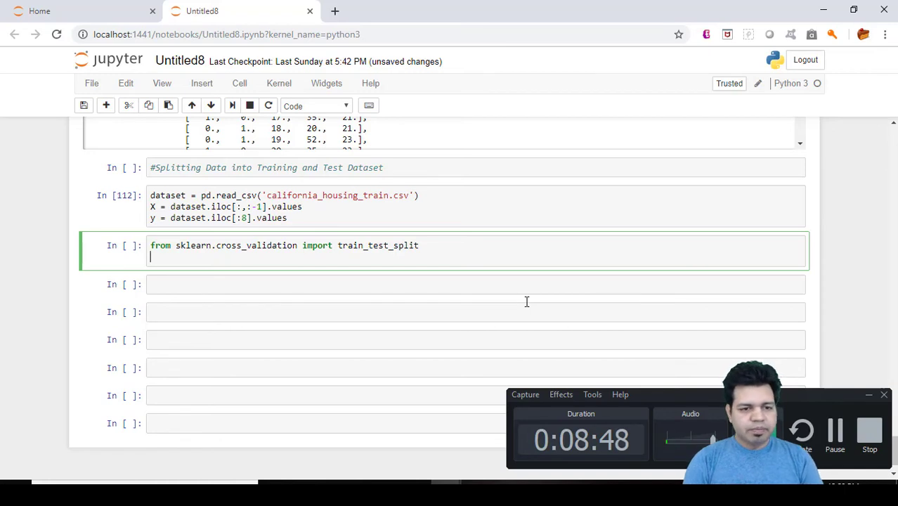
# - List the outputs X_train, X_test, y_train, y_test on the second line
pyautogui.write('X_train, X')
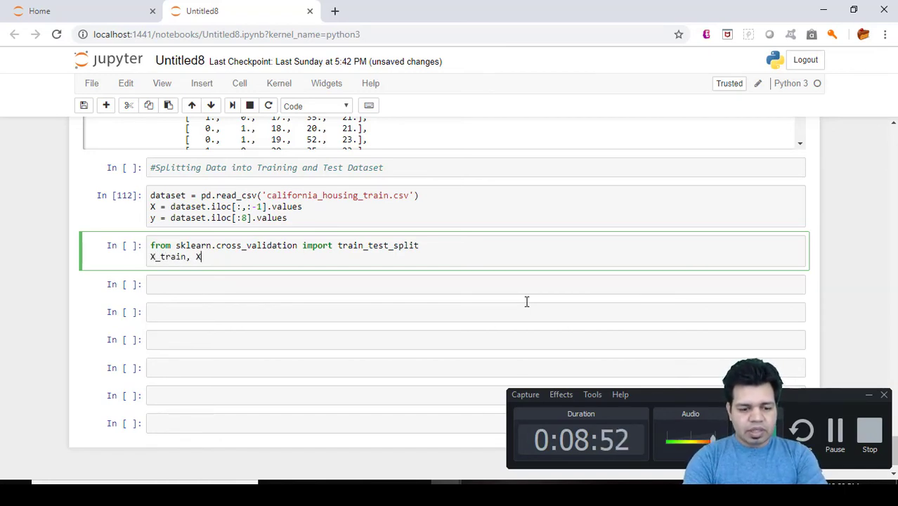
pyautogui.write('_test')
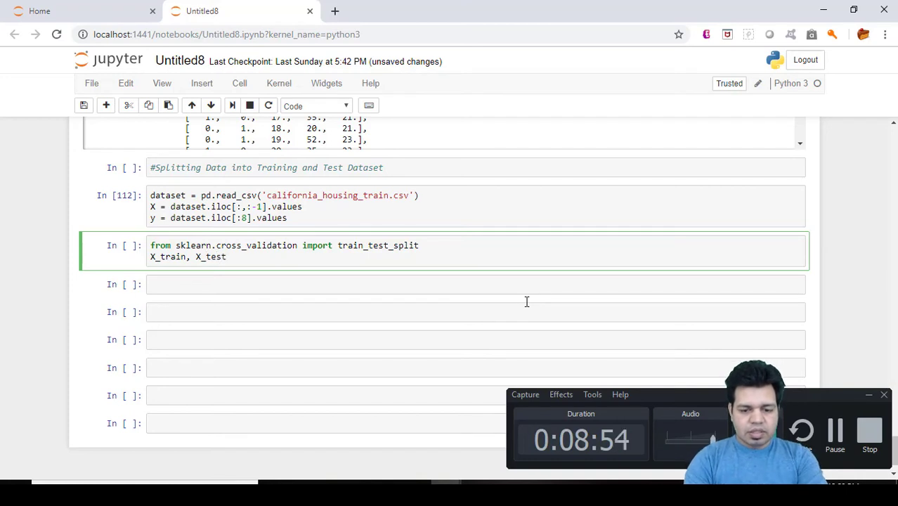
pyautogui.write(', y_tr')
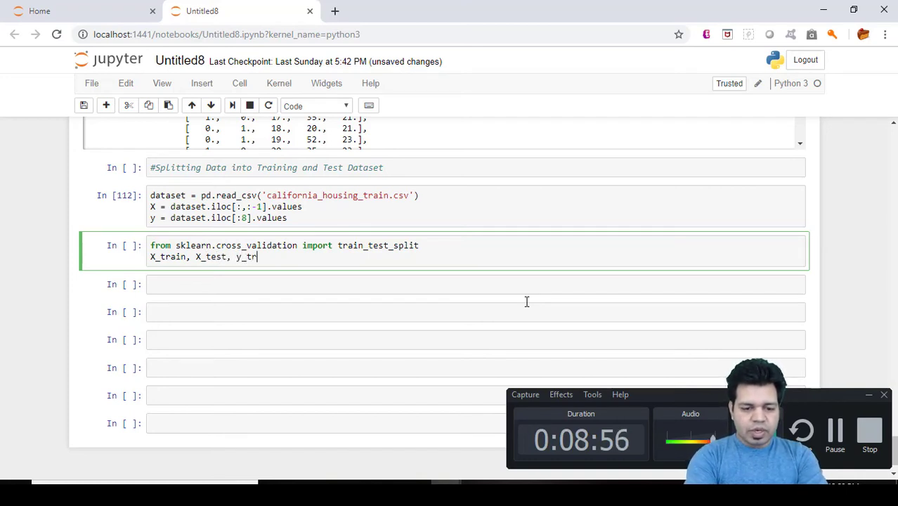
pyautogui.write('ain')
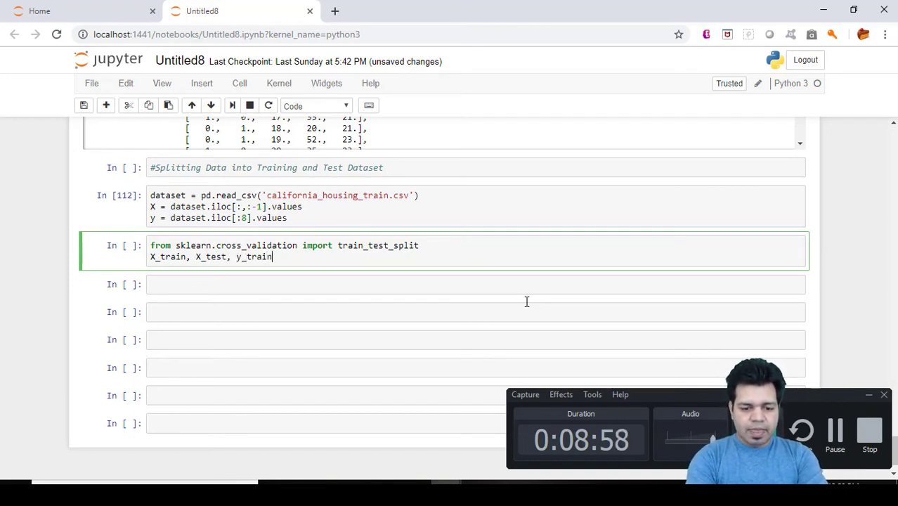
pyautogui.write(', y')
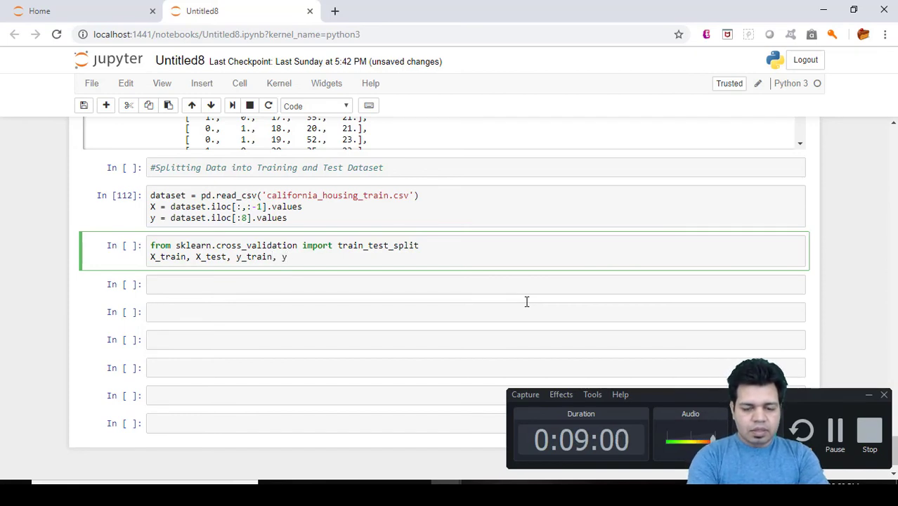
pyautogui.write('_test =')
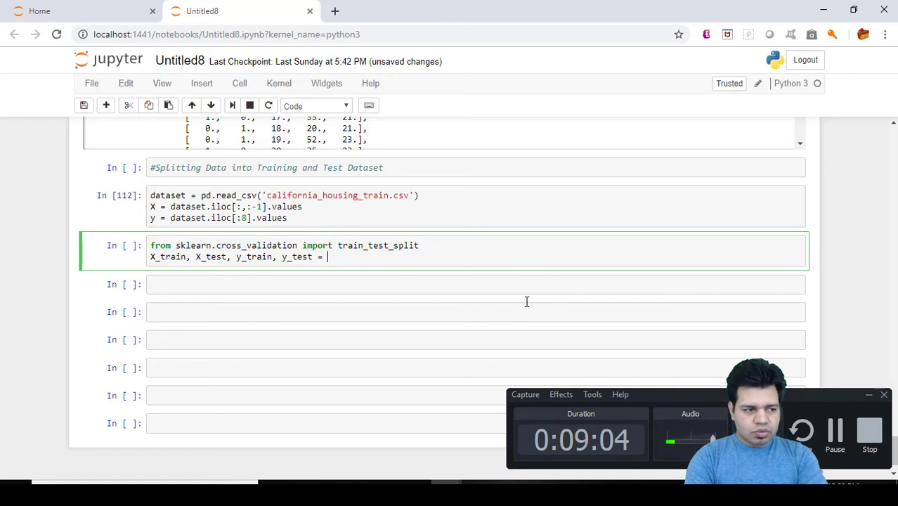
# - Assign them from train_test_split(X, y, test_size=0.2)
pyautogui.write('train_test')
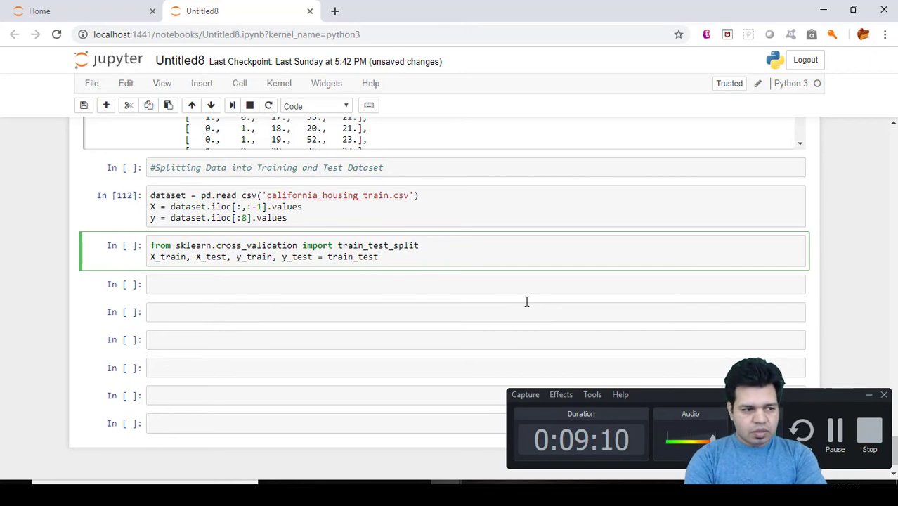
pyautogui.write('_')
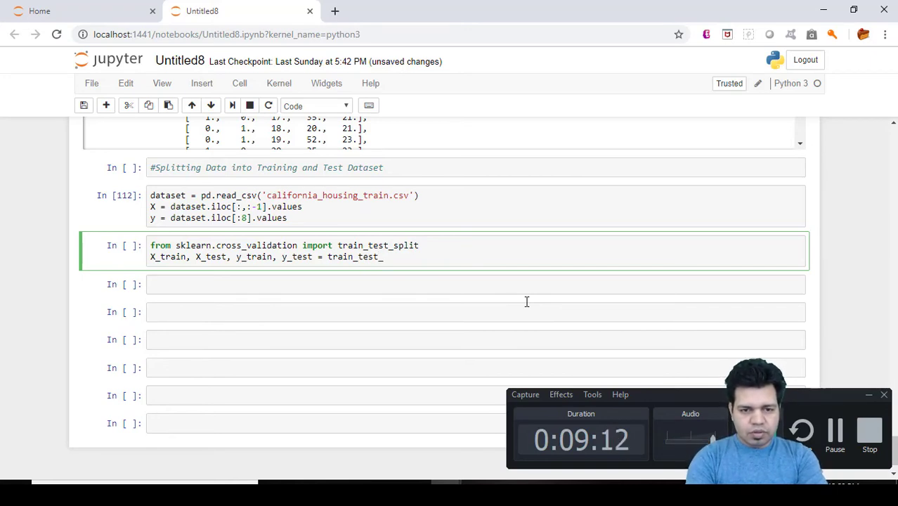
pyautogui.write('split')
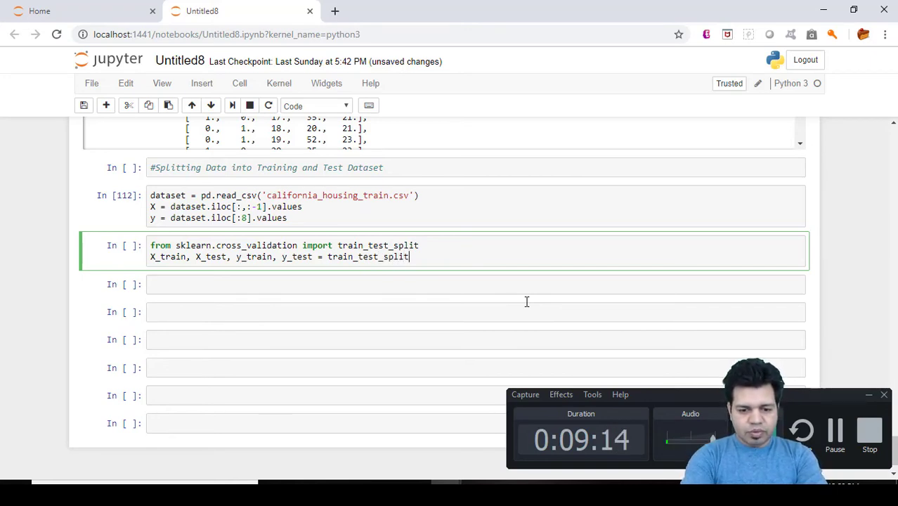
pyautogui.write('()')
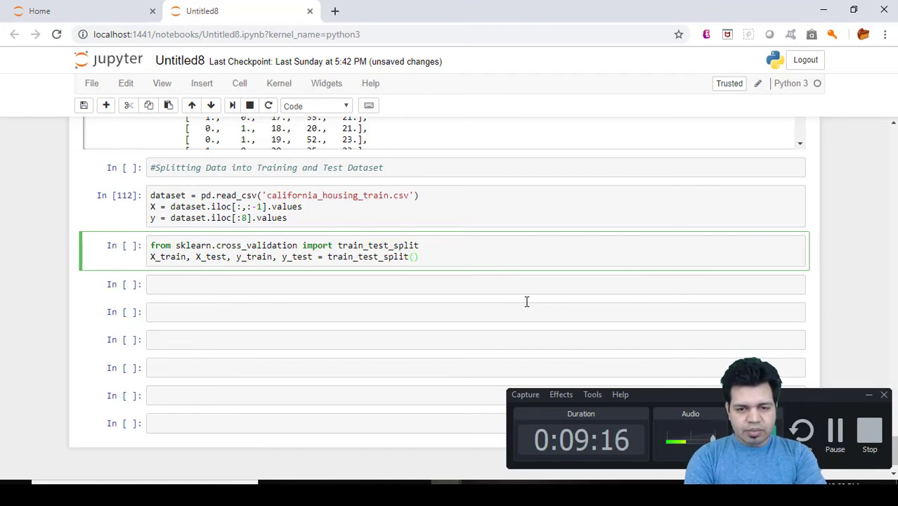
pyautogui.write('X')
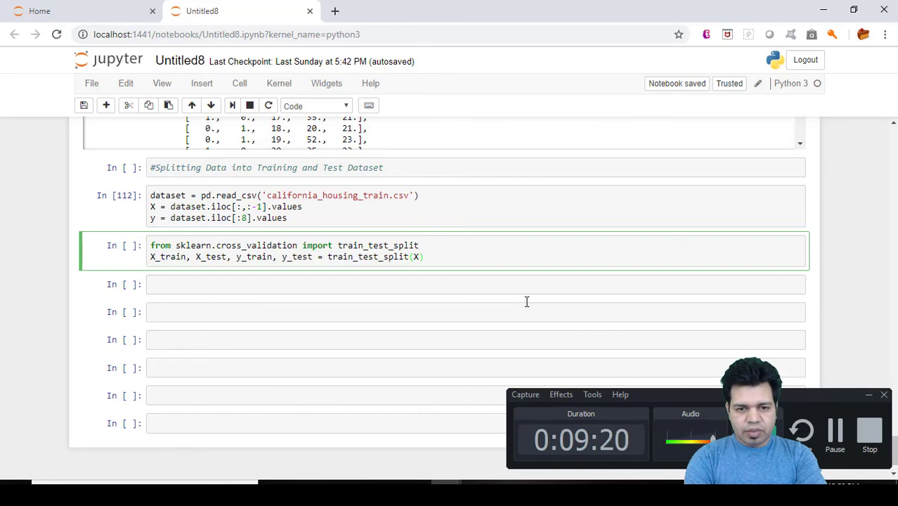
pyautogui.write(', y')
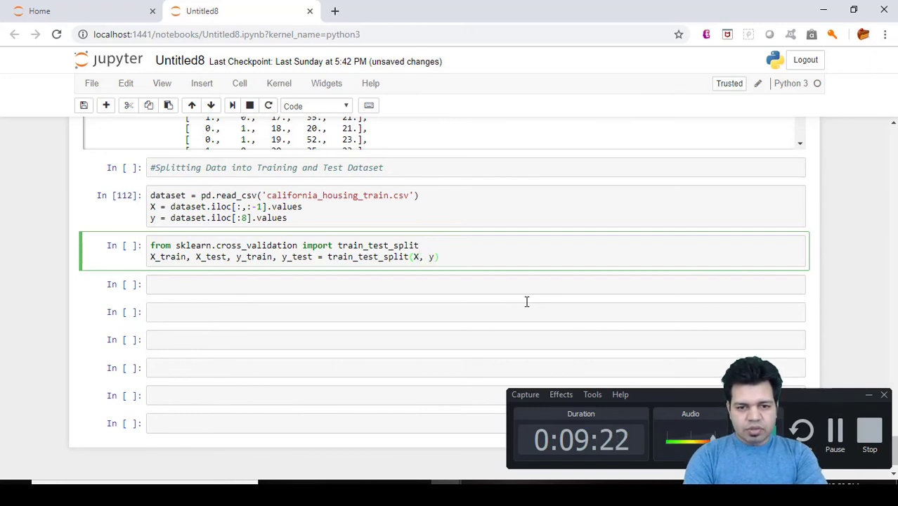
pyautogui.write(',')
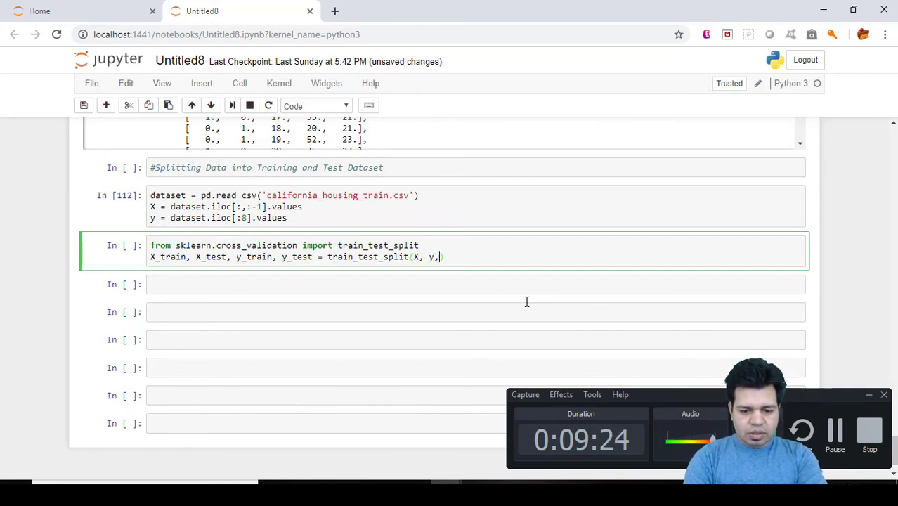
pyautogui.write('test')
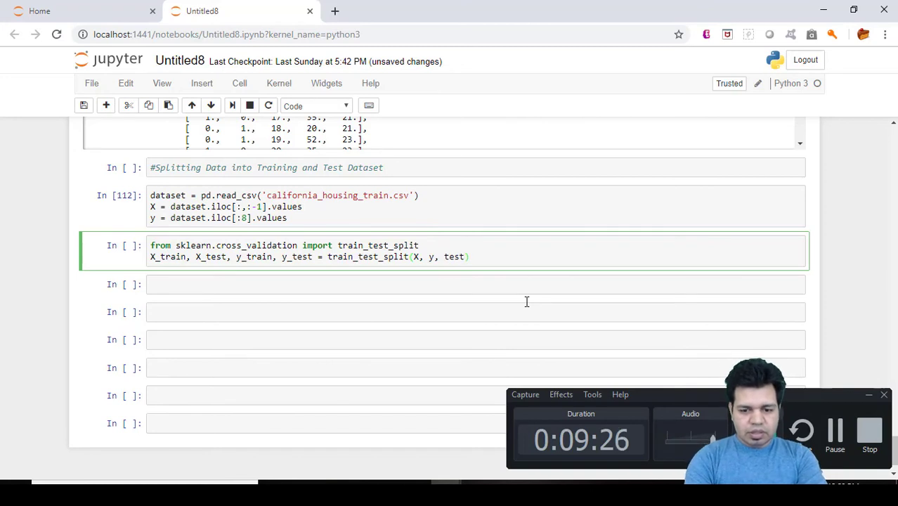
pyautogui.write('=siz')
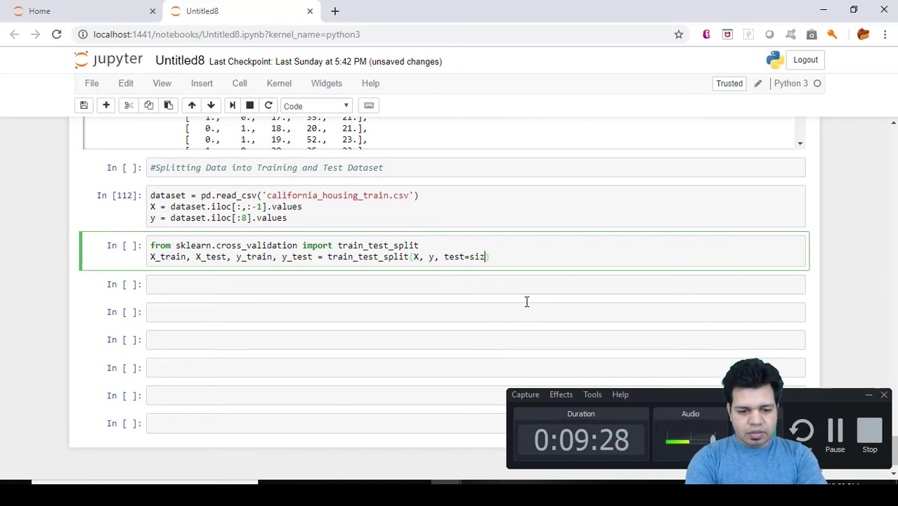
pyautogui.write('e)')
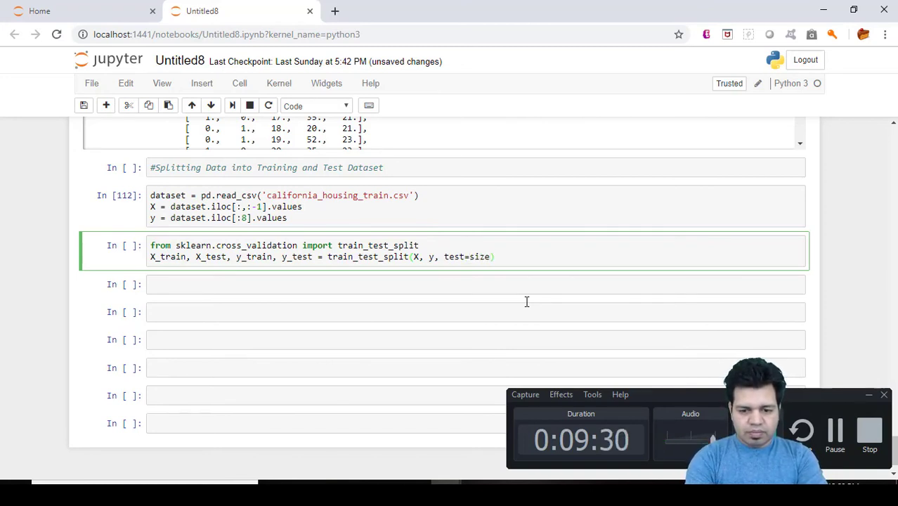
pyautogui.write('0.2')
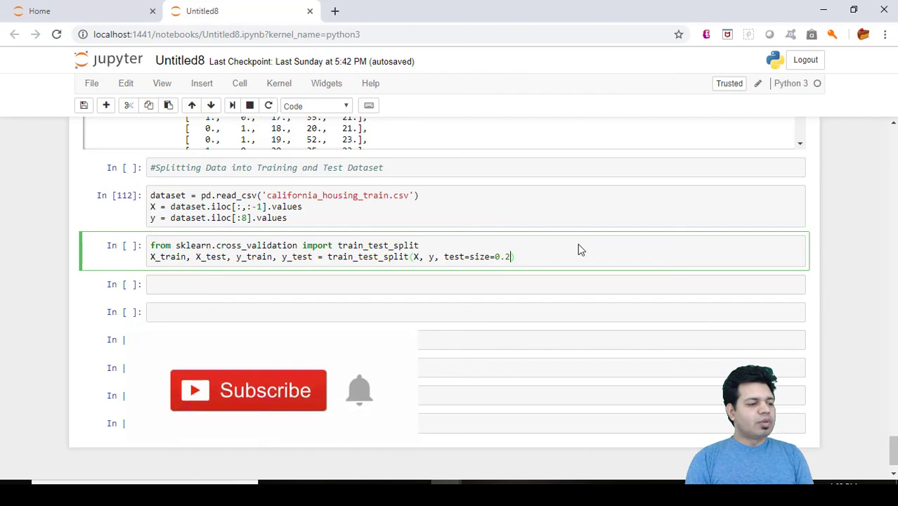
pyautogui.moveTo(312, 401)
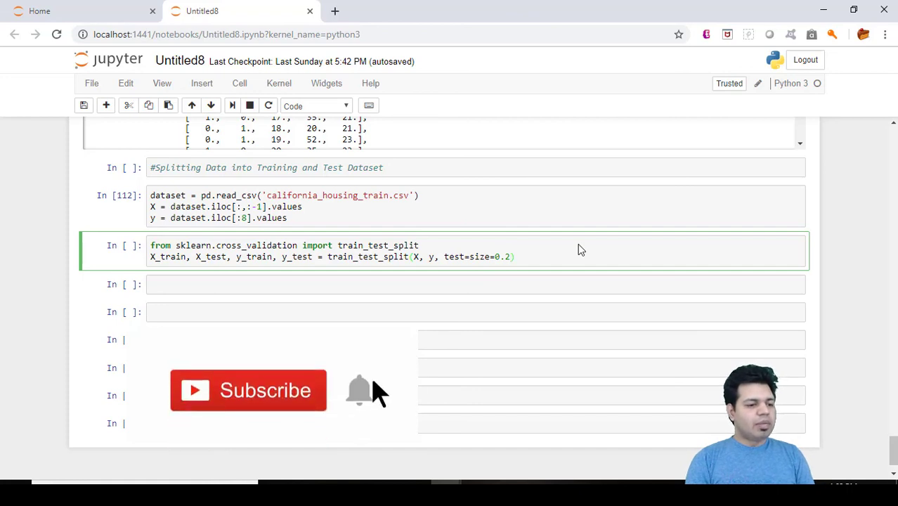
pyautogui.moveTo(345, 401)
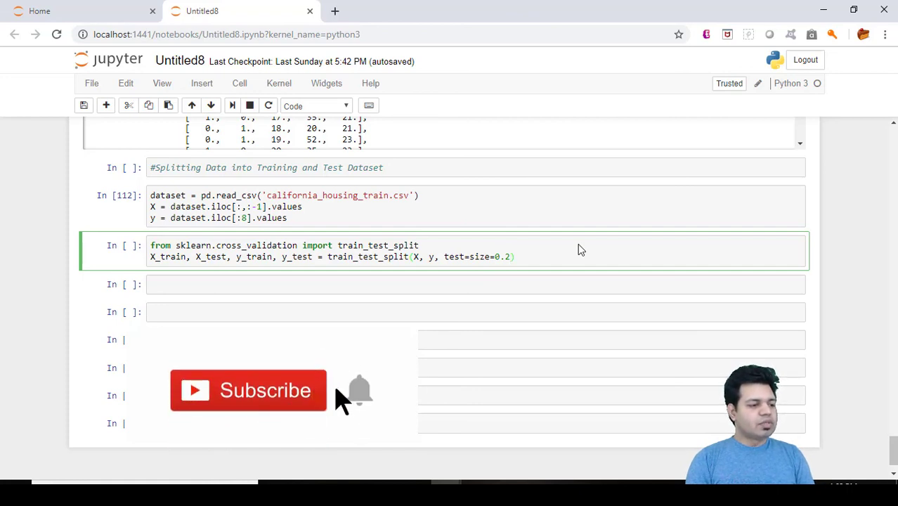